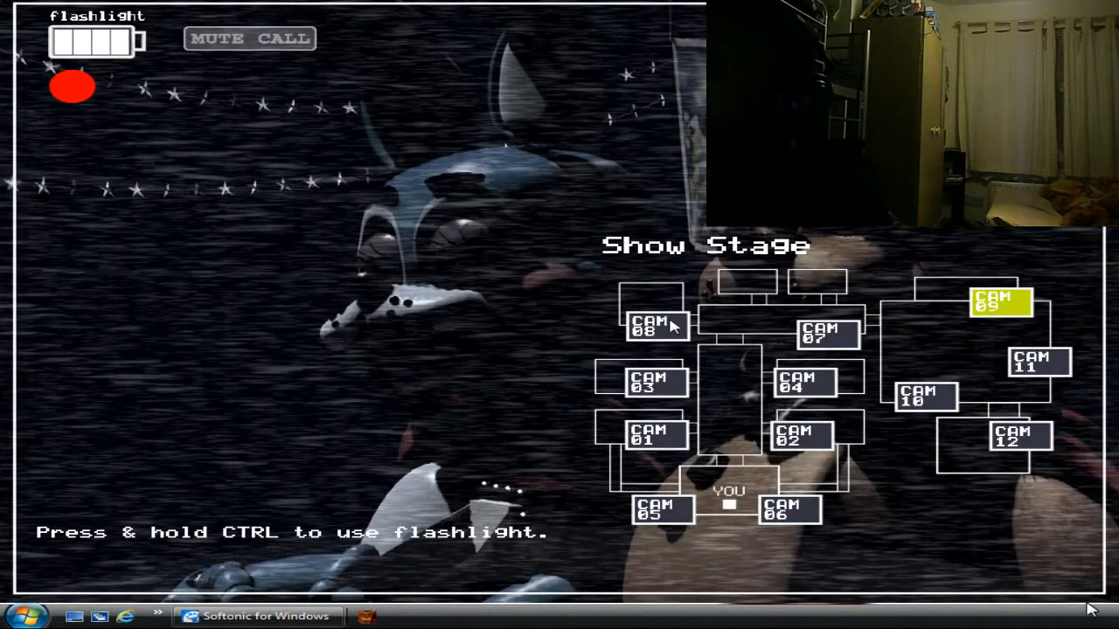
View the Party Room 3 and Left Air Vent feeds, then lower the monitor to face the office.
click(653, 381)
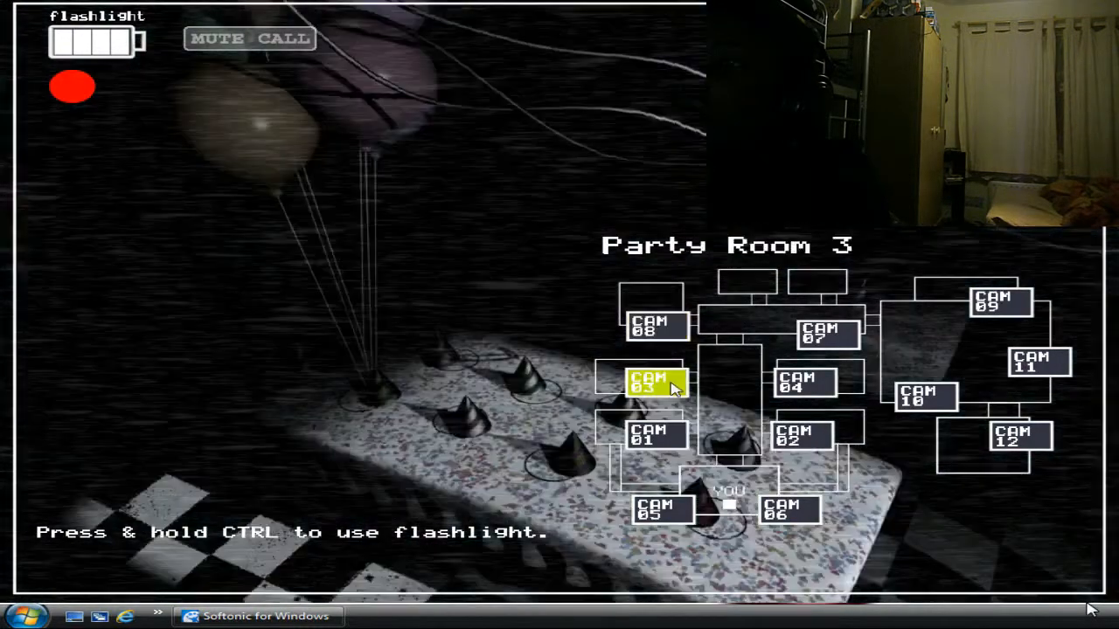
click(654, 435)
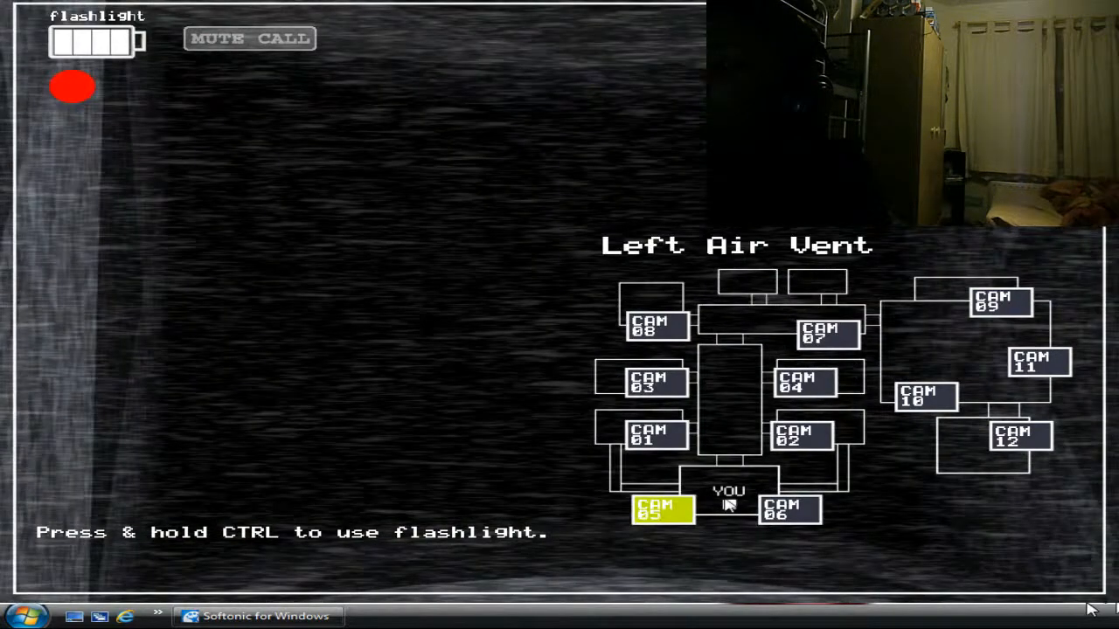
click(789, 510)
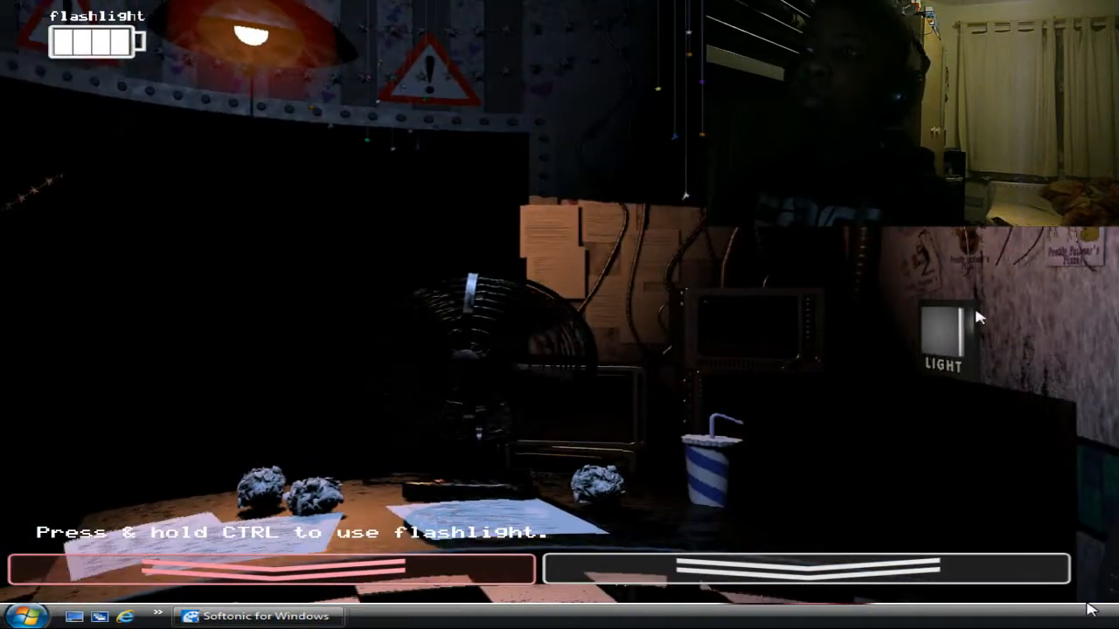
Flash the right air vent light before raising the monitor to the Parts/Service feed.
click(942, 335)
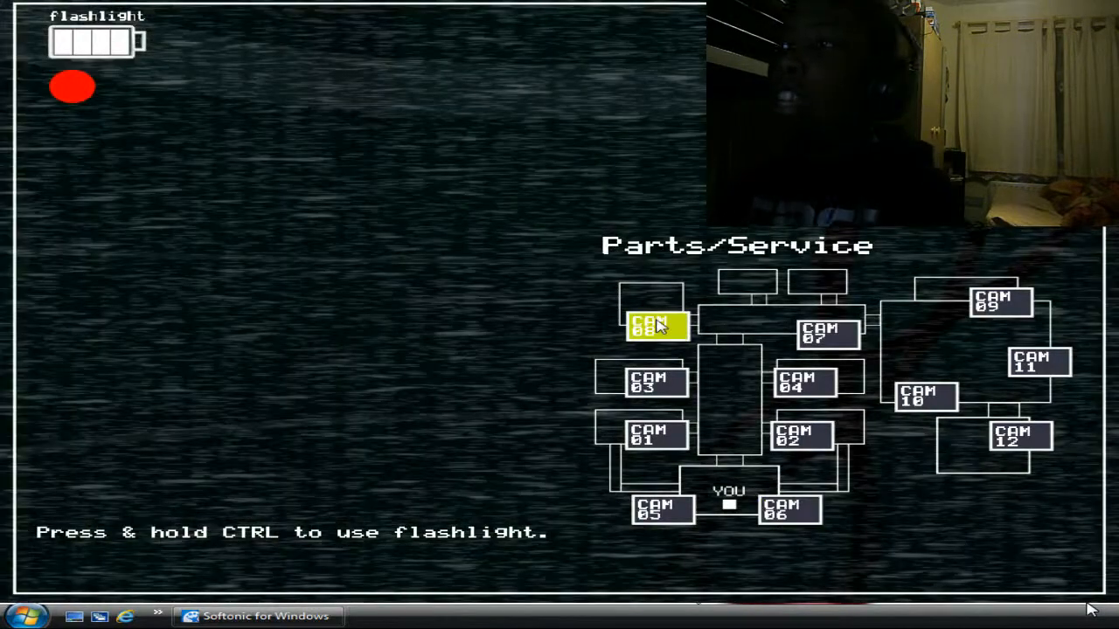
Check the Main Hall, Party Room 4, Game Area, Kid's Cove and Show Stage feeds.
click(827, 334)
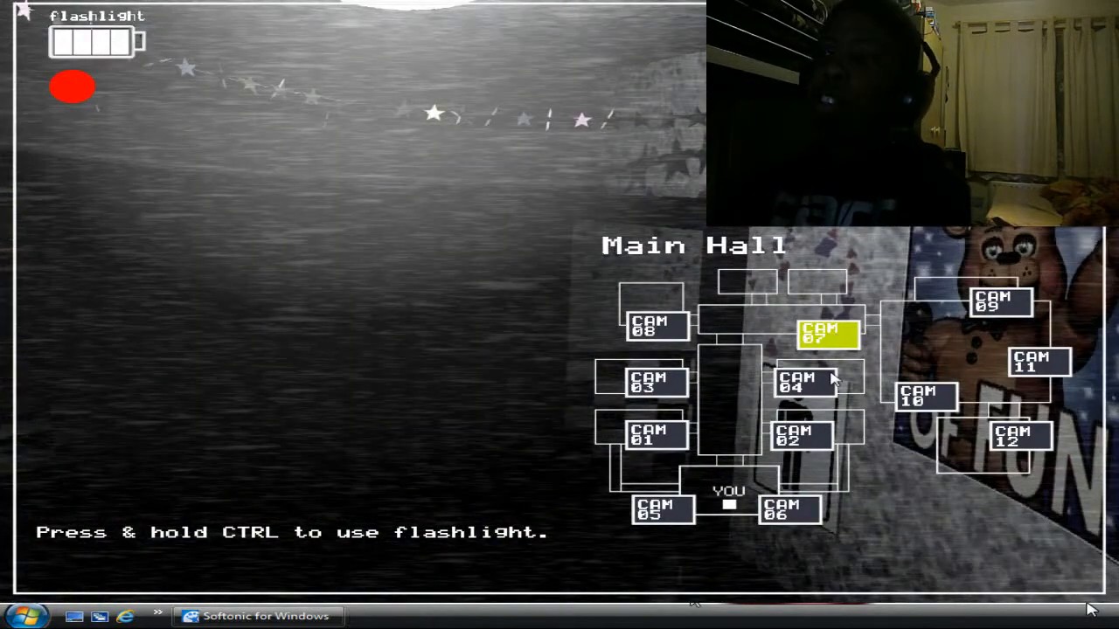
click(801, 381)
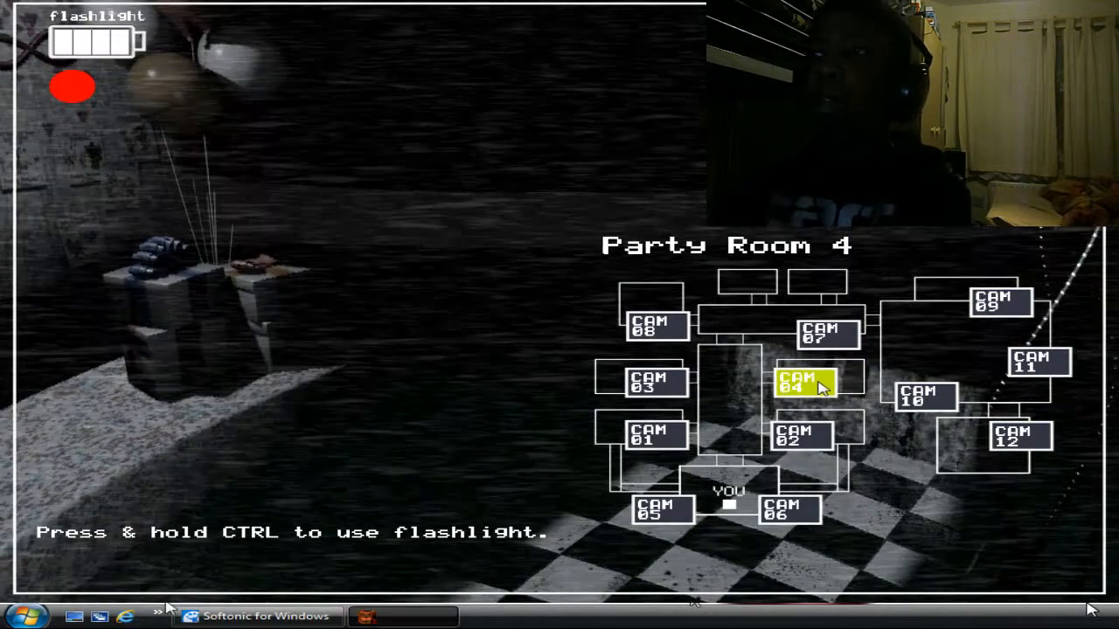
click(925, 395)
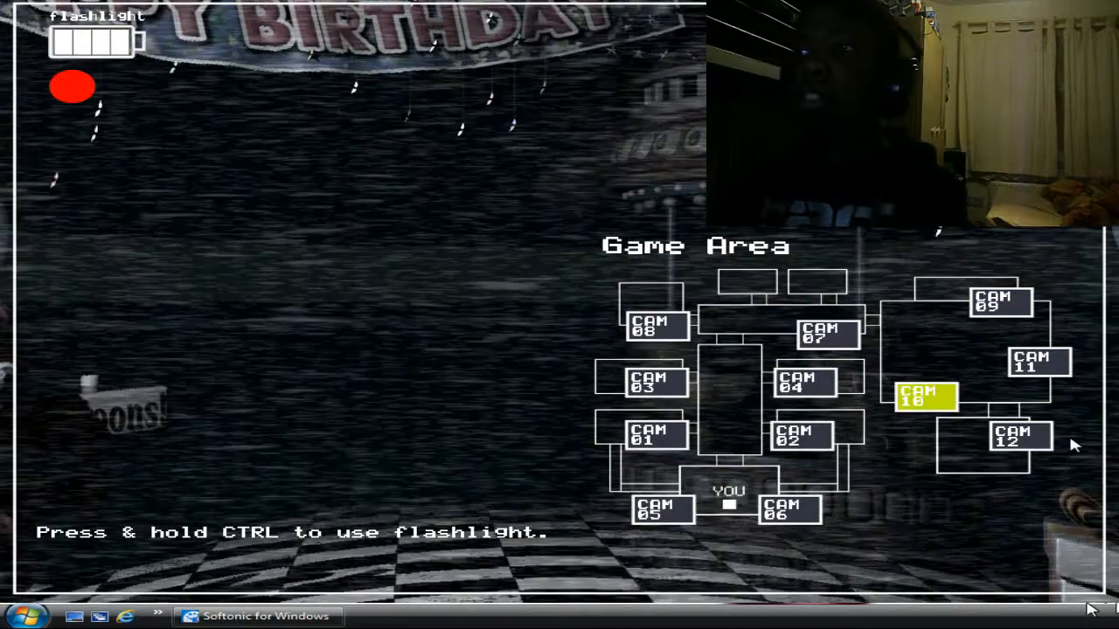
click(1012, 437)
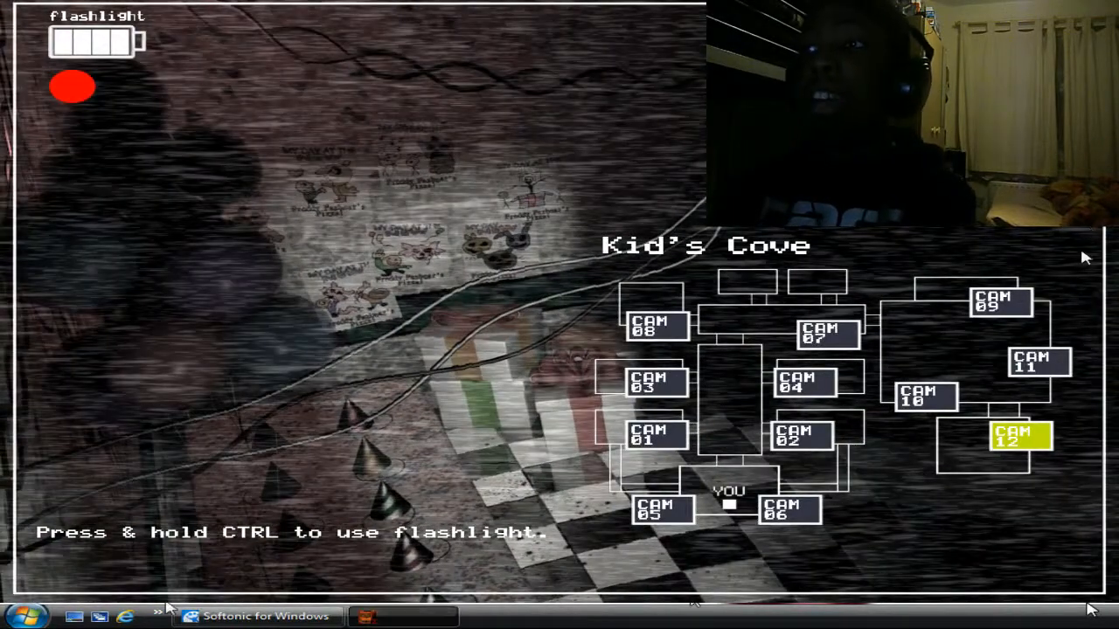
click(1000, 300)
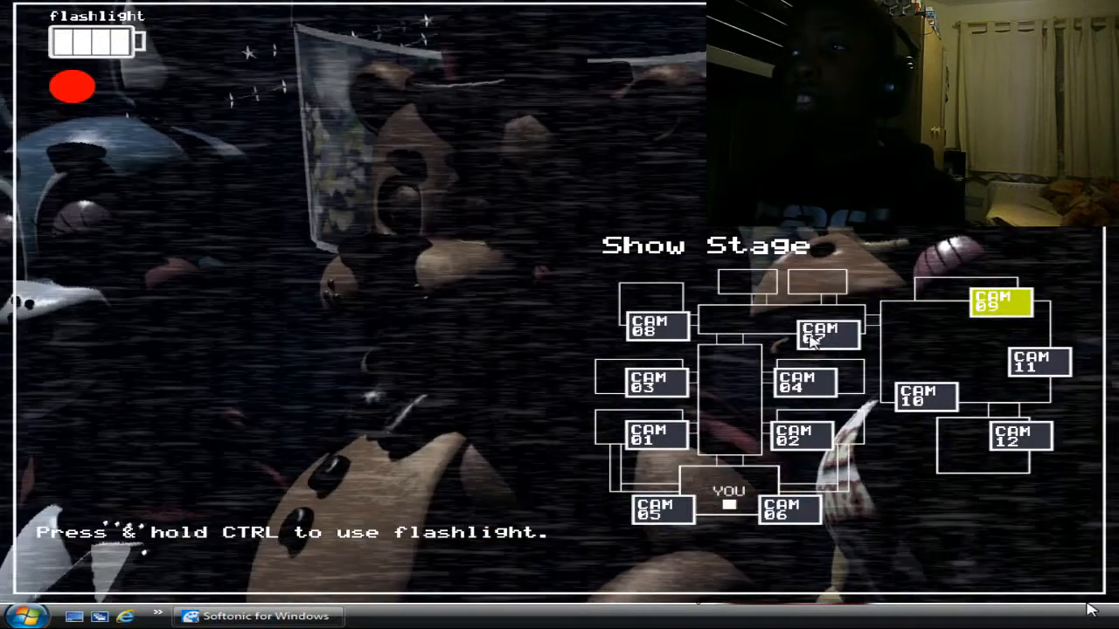
click(825, 332)
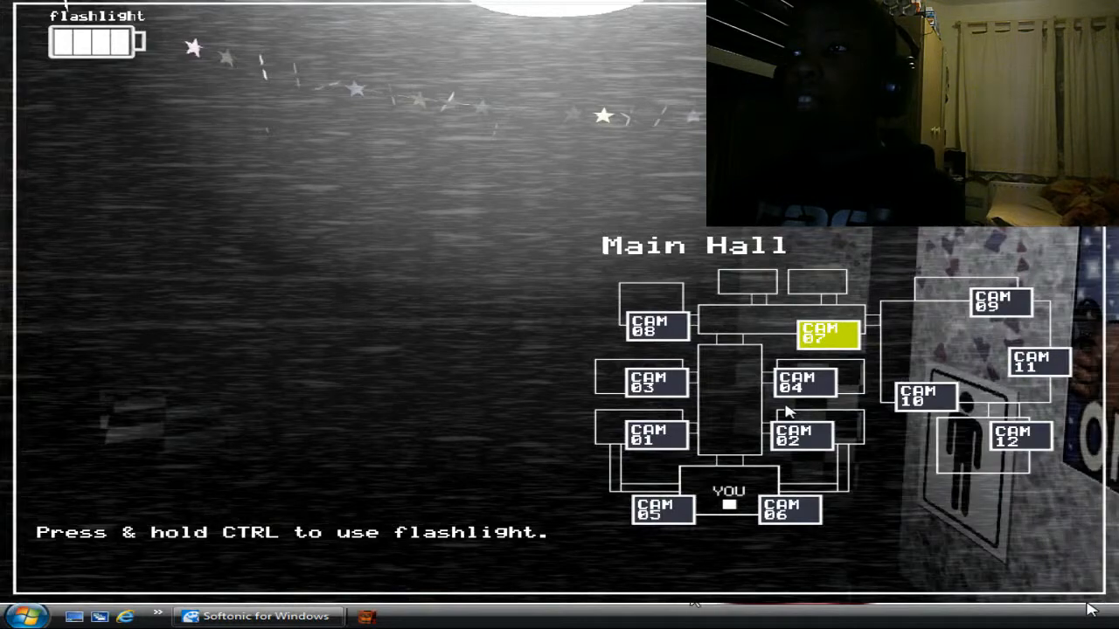
Check Party Rooms 1 and 3, Show Stage and Kid's Cove, finishing on the Prize Corner feed.
click(800, 434)
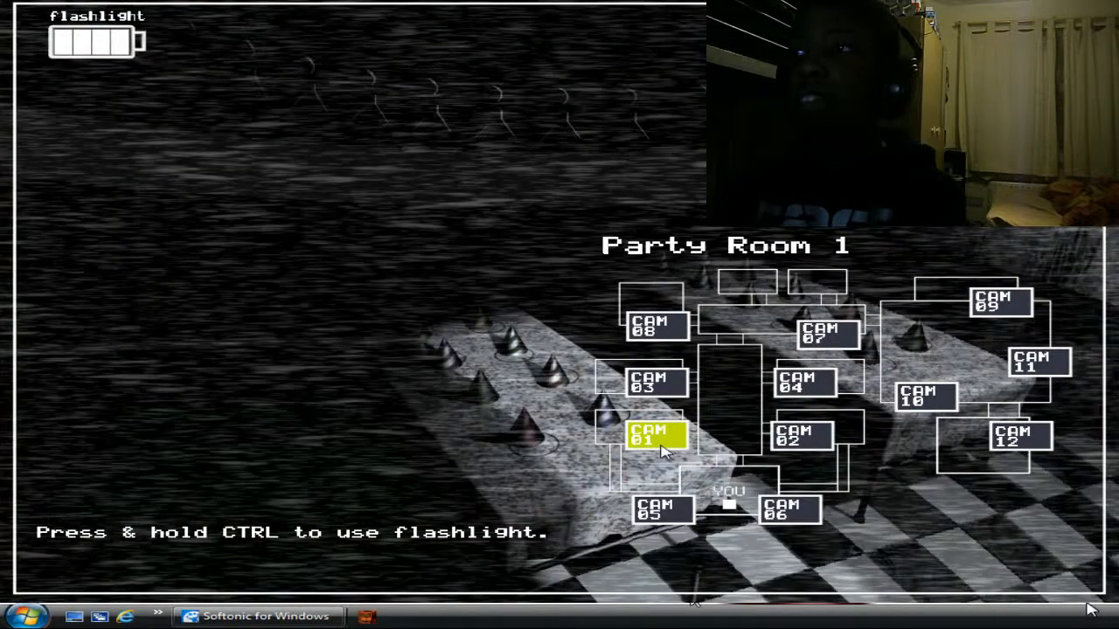
click(654, 381)
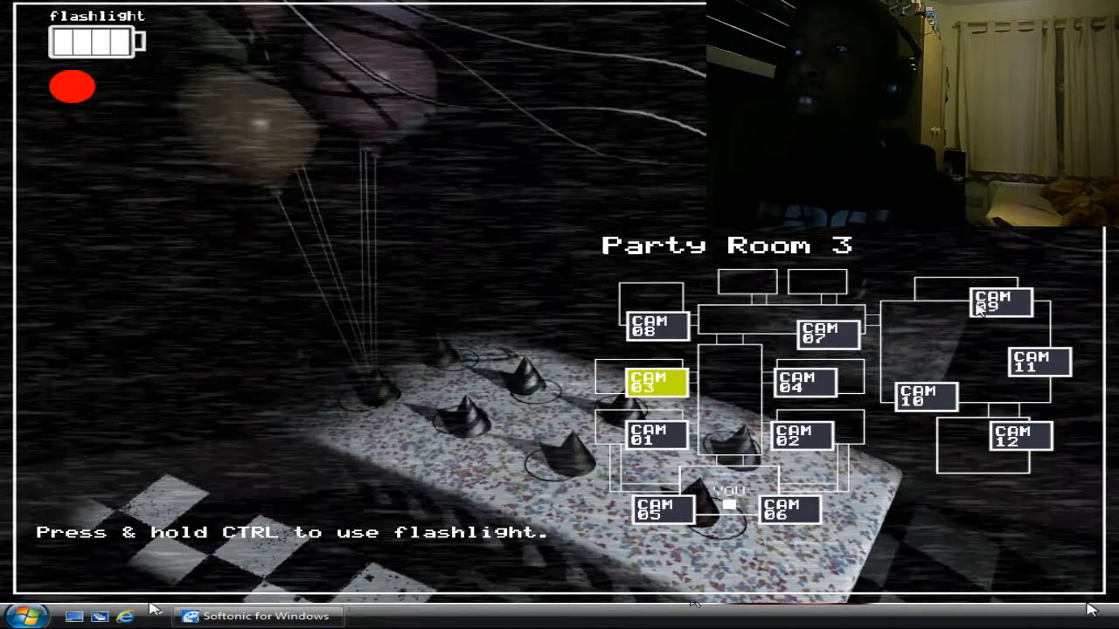
click(1000, 303)
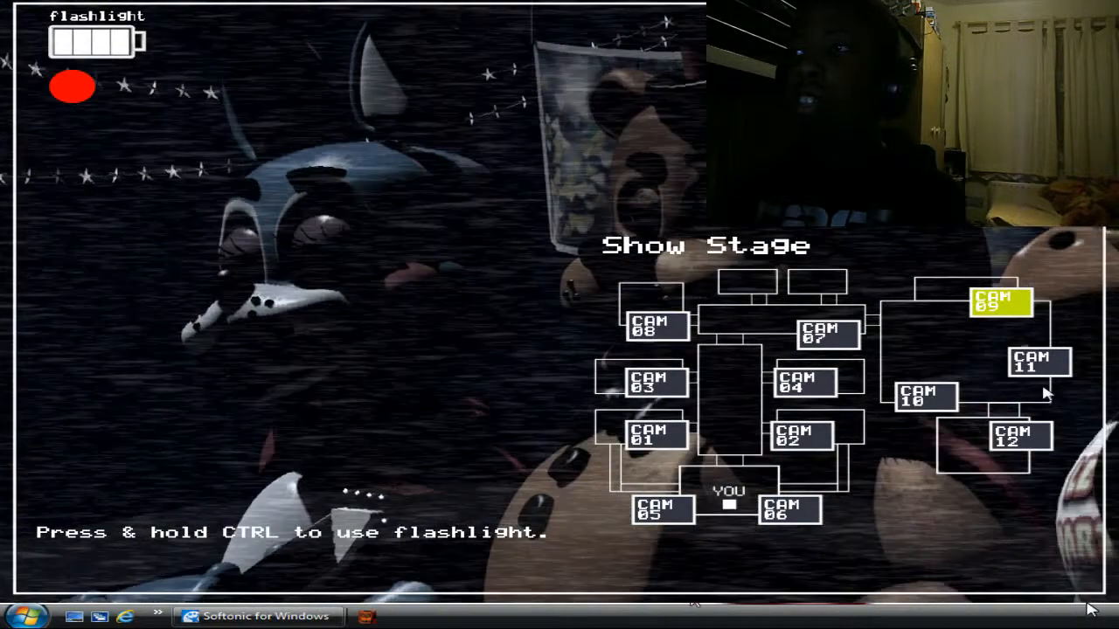
click(1016, 437)
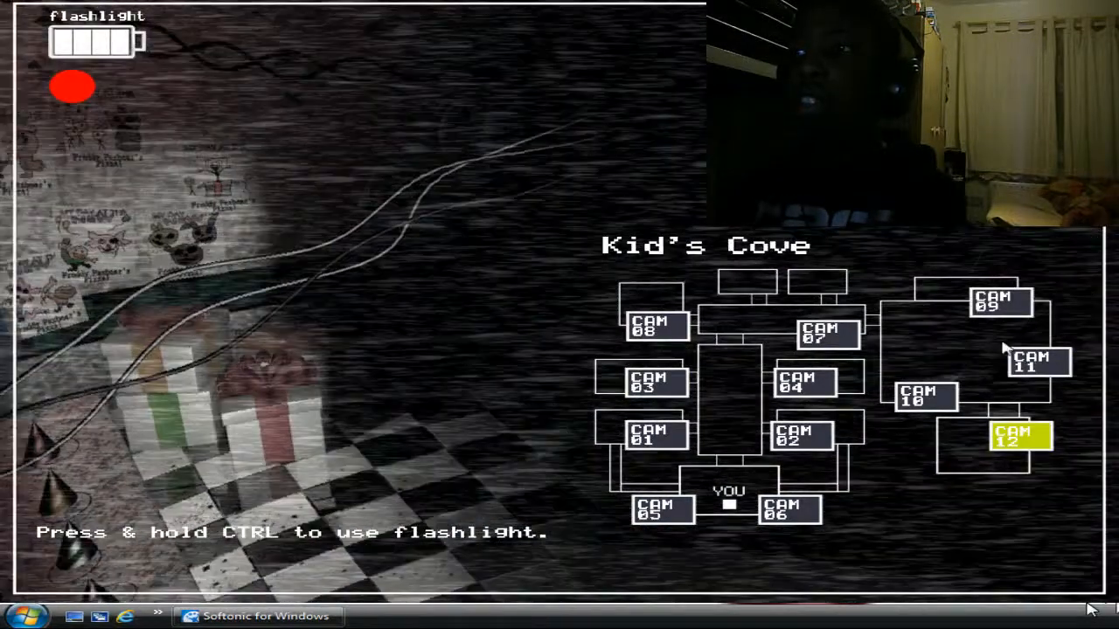
click(1039, 361)
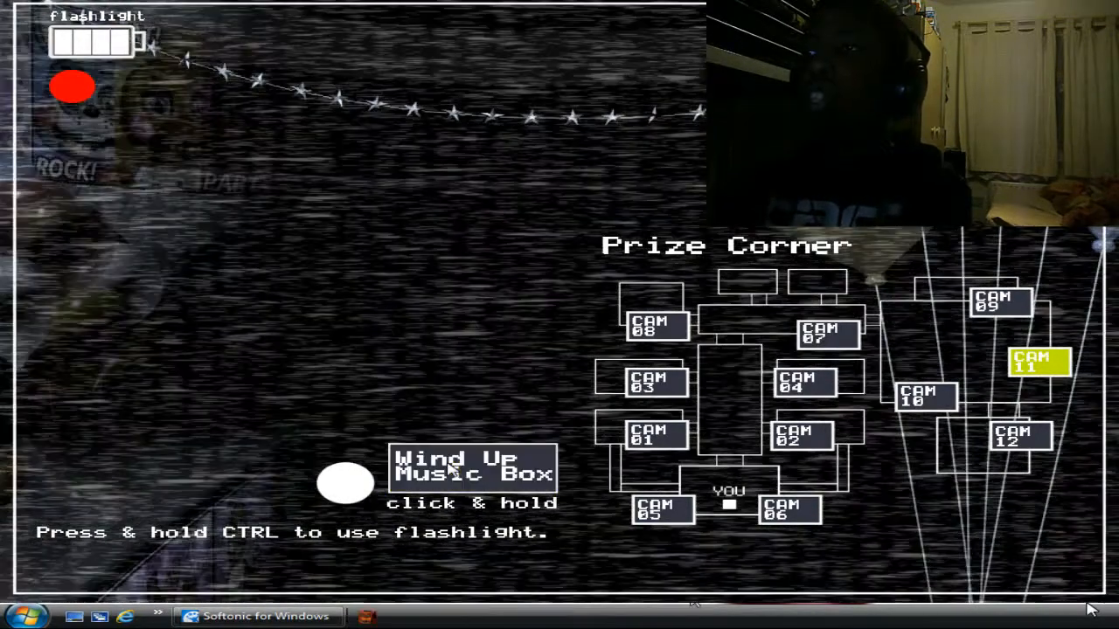
Wind the music box in the Prize Corner, then check both air vents and Party Room 2.
click(472, 469)
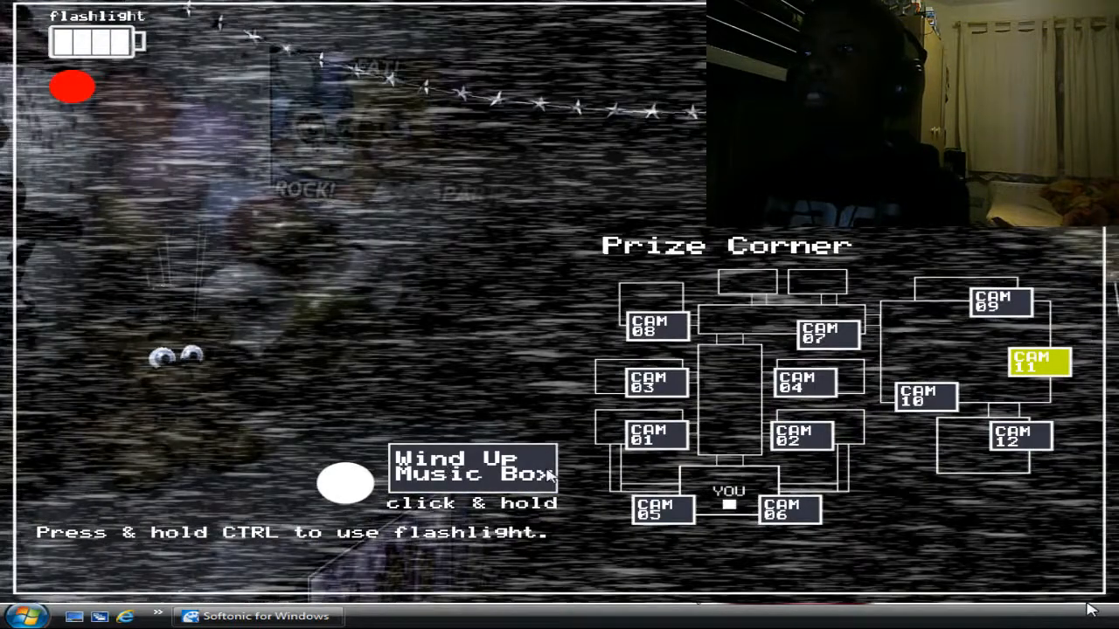
click(661, 510)
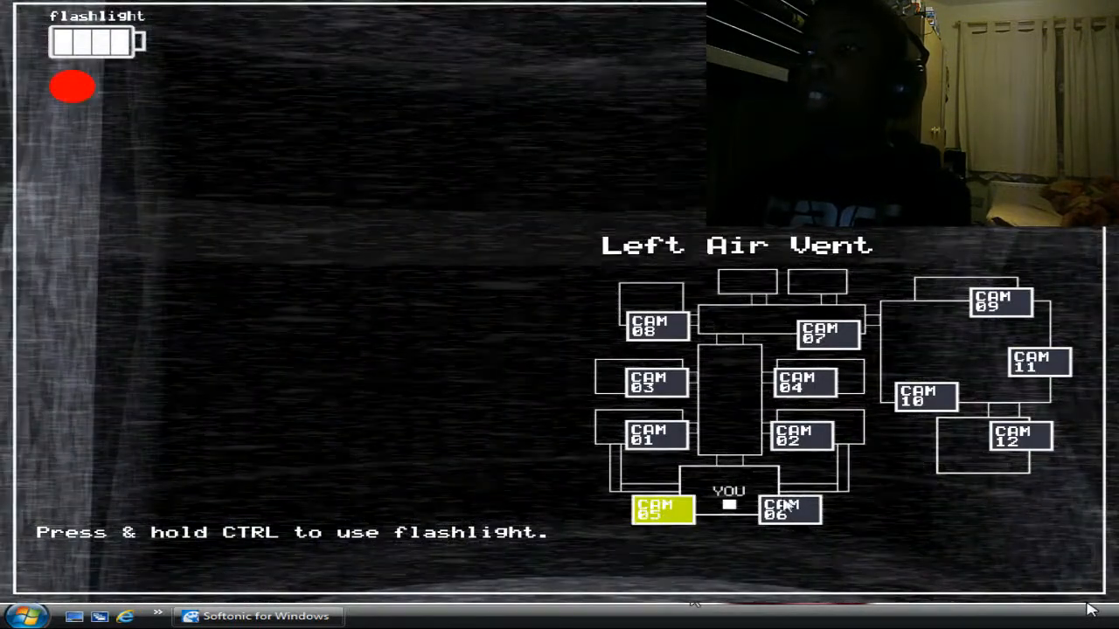
click(788, 510)
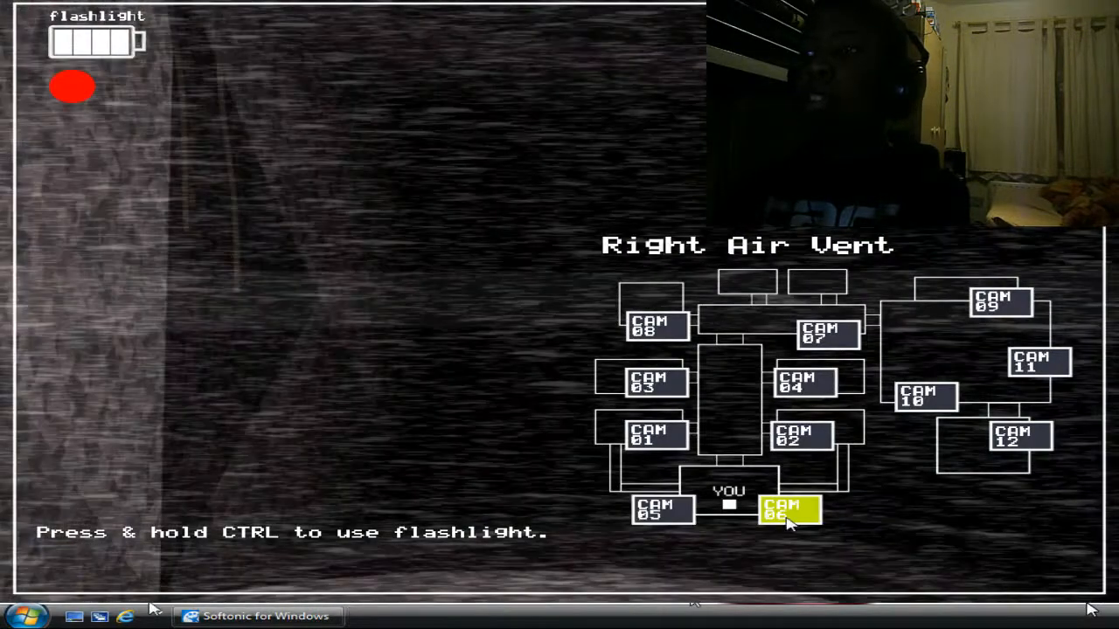
click(801, 435)
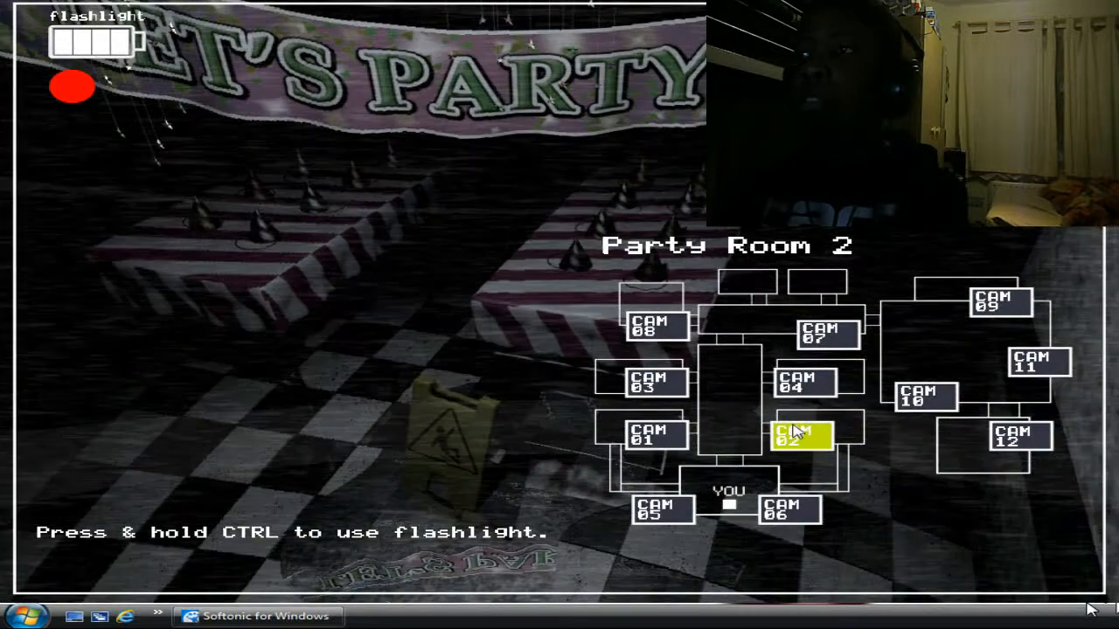
mouse_move(370, 493)
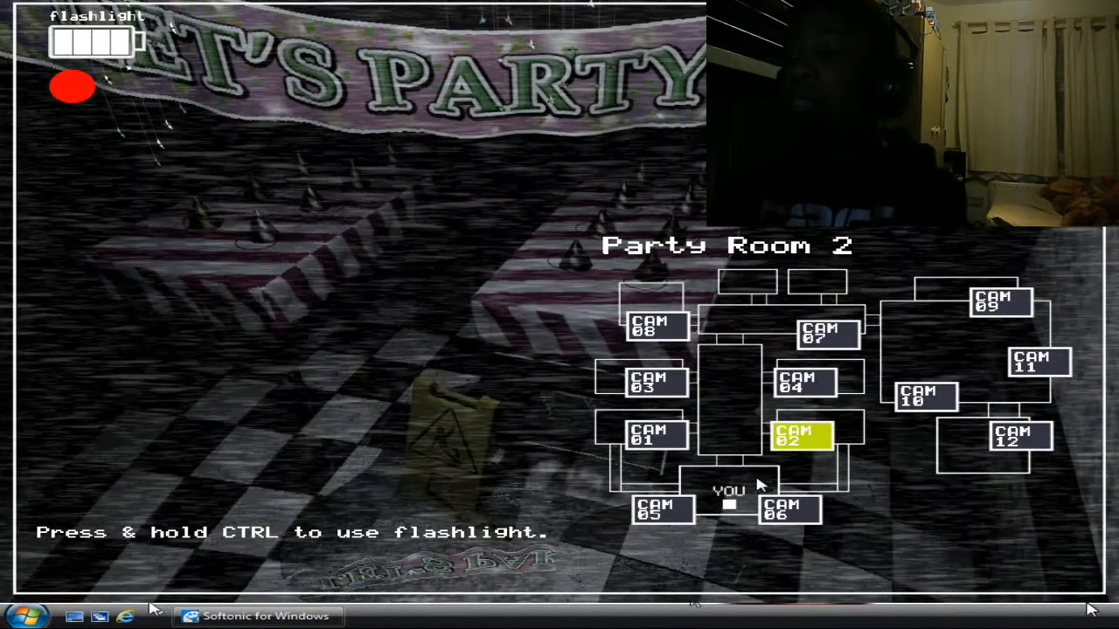
Check Party Room 3, Parts/Service and the Main Hall feeds.
click(662, 510)
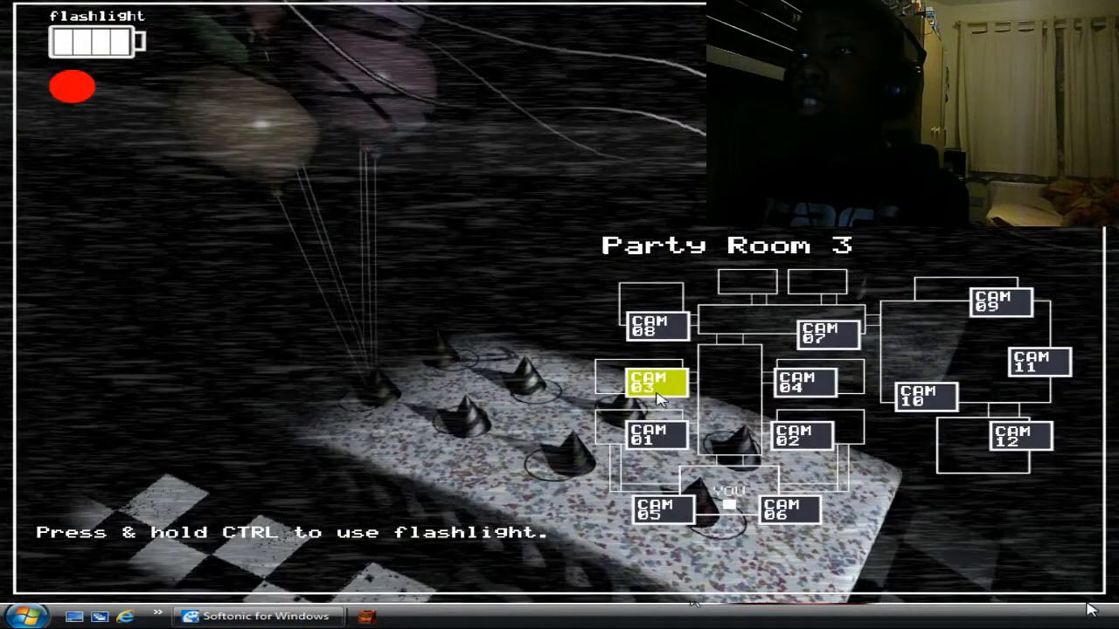
click(656, 329)
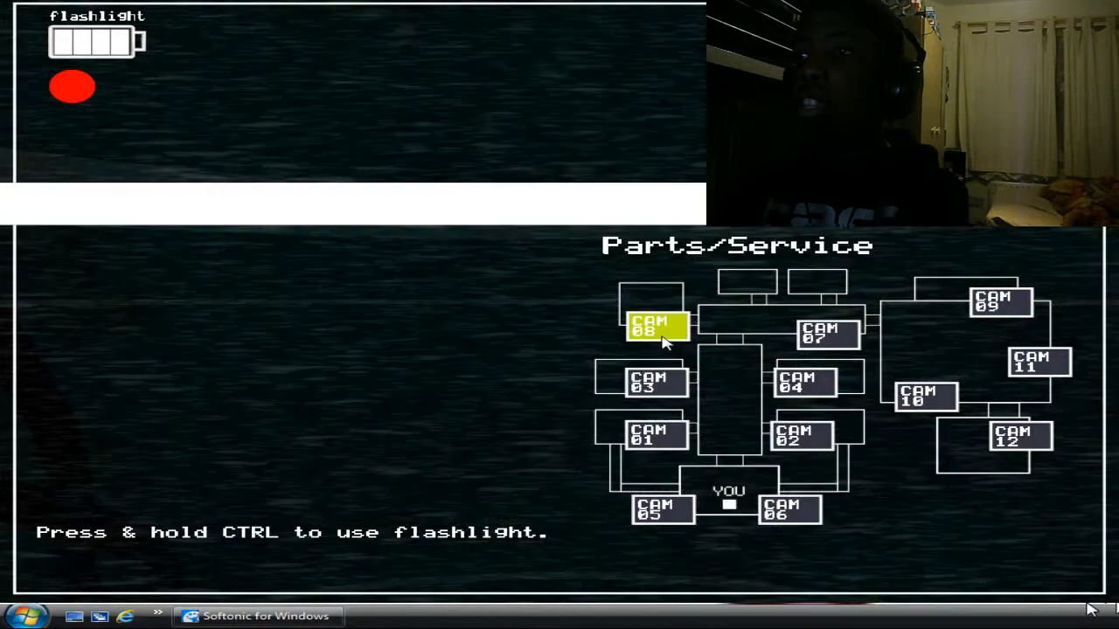
click(825, 334)
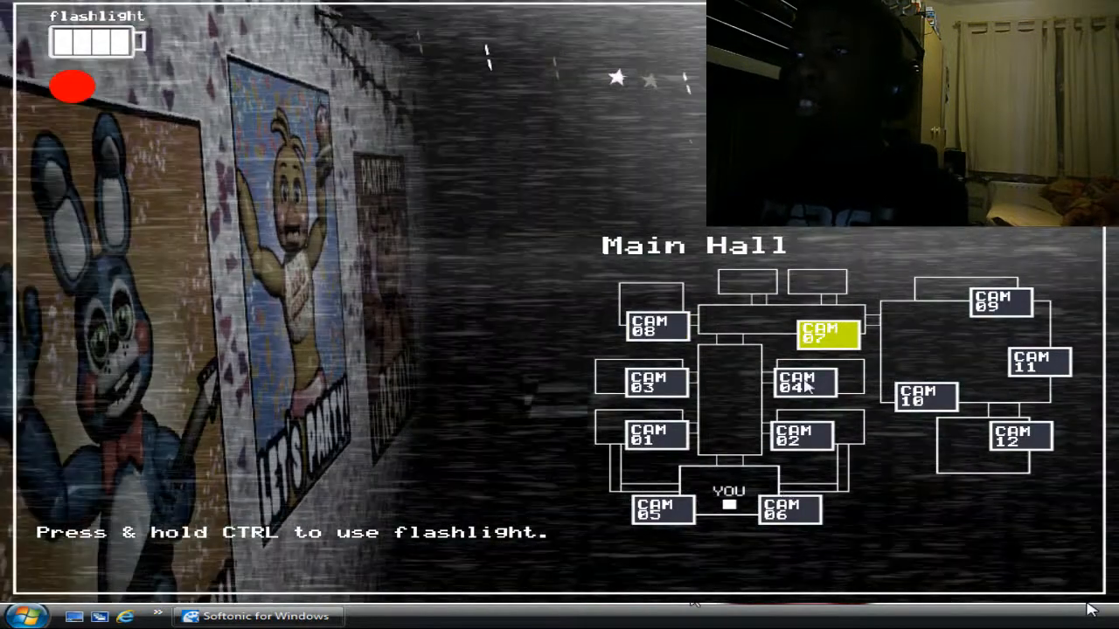
click(801, 437)
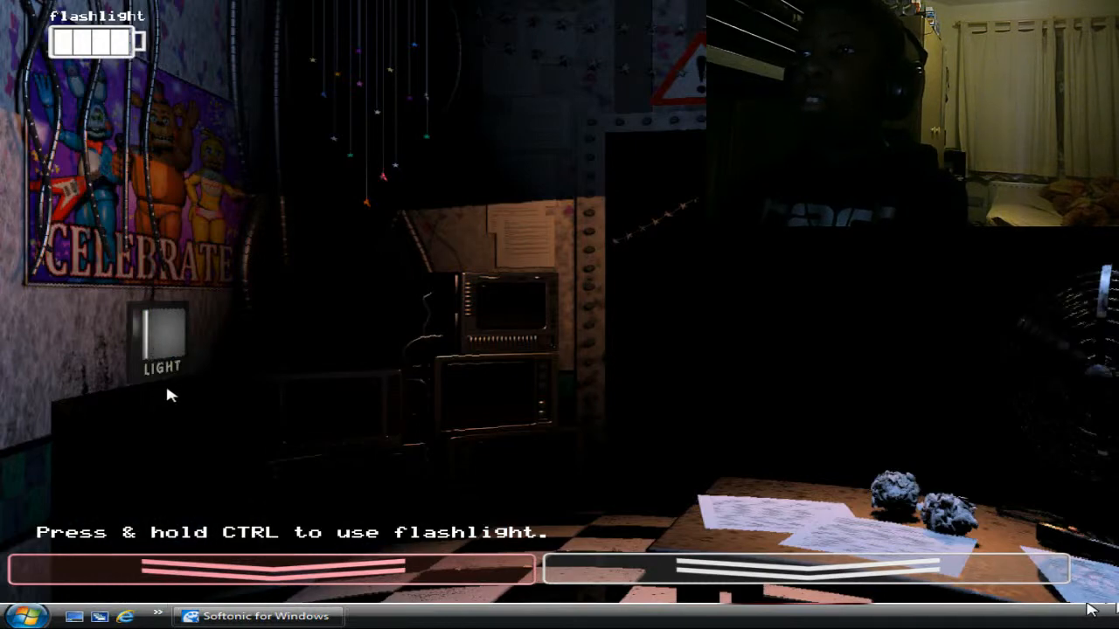
mouse_move(348, 299)
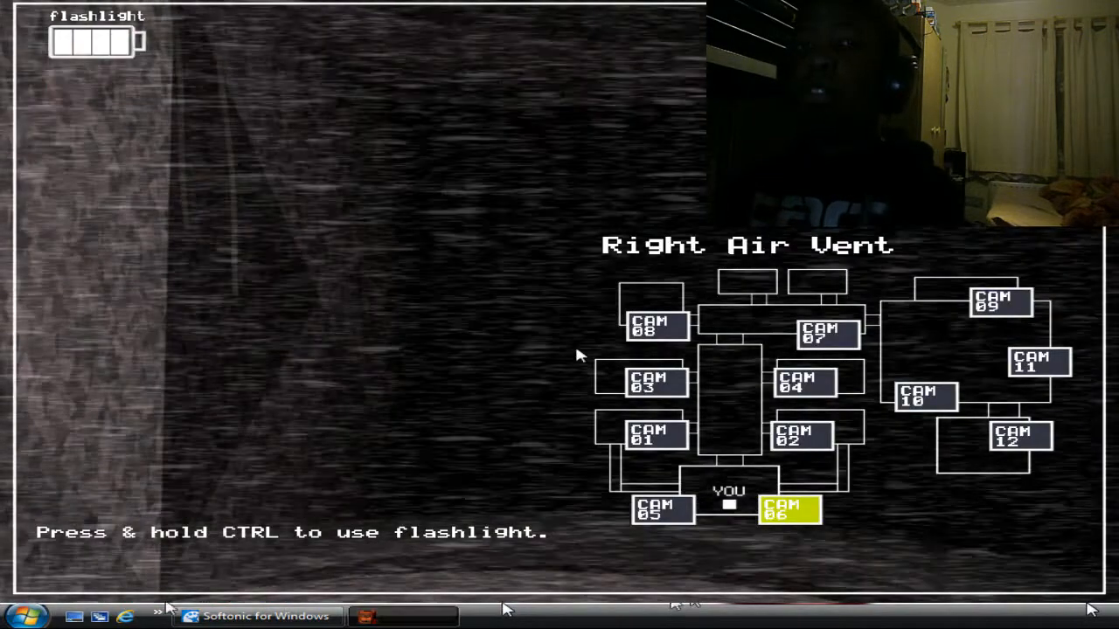
Check Parts/Service, Show Stage, Prize Corner and Game Area, ending on the right air vent feed.
click(653, 325)
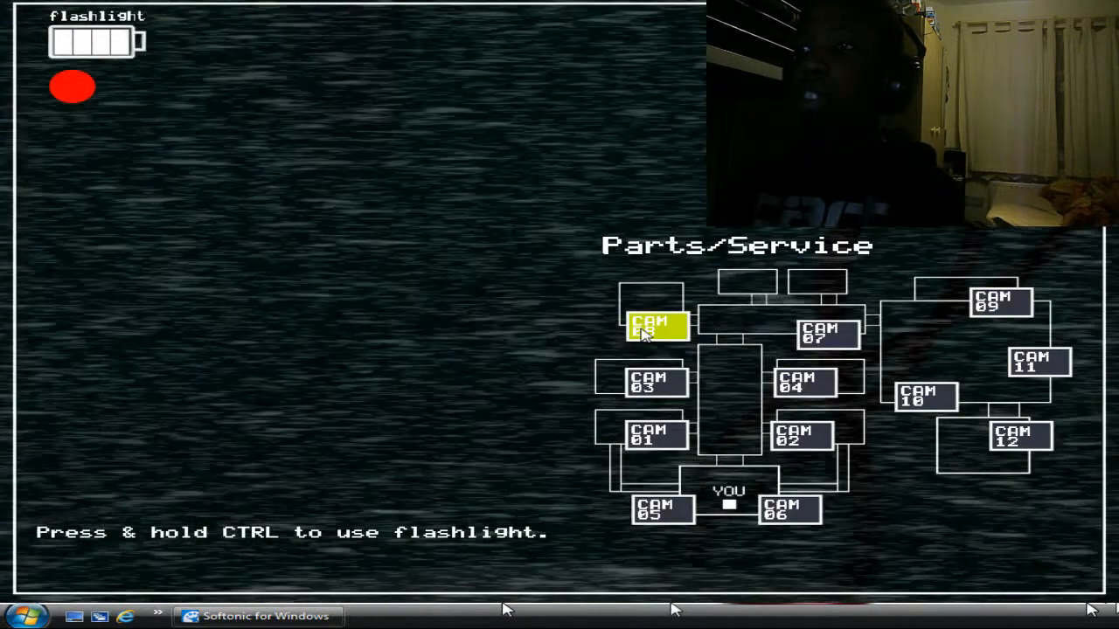
click(1000, 300)
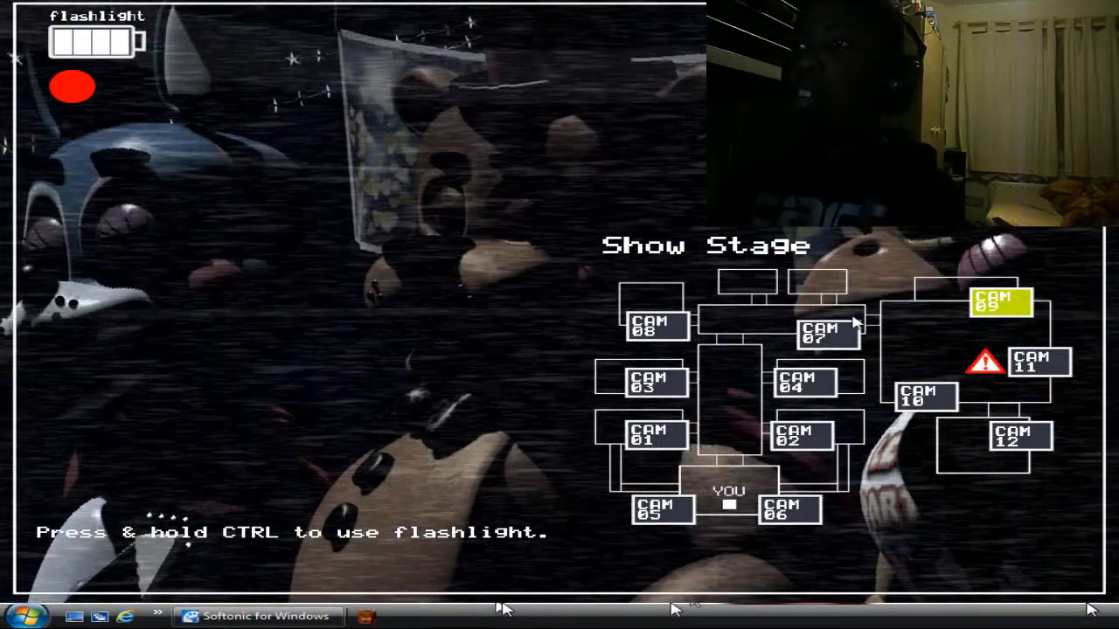
click(1038, 360)
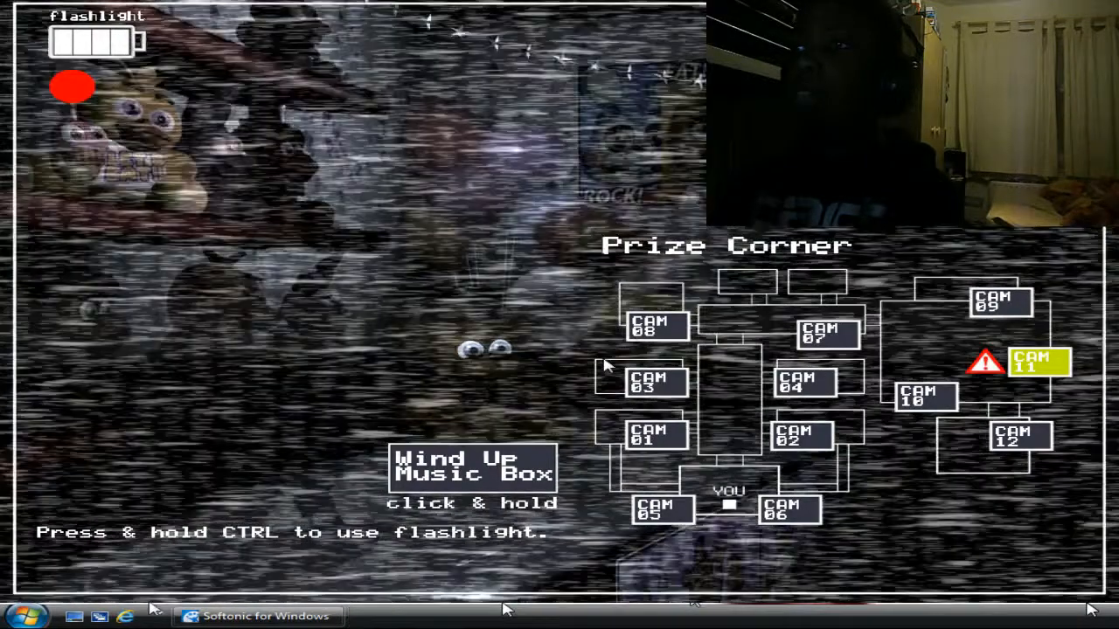
click(926, 395)
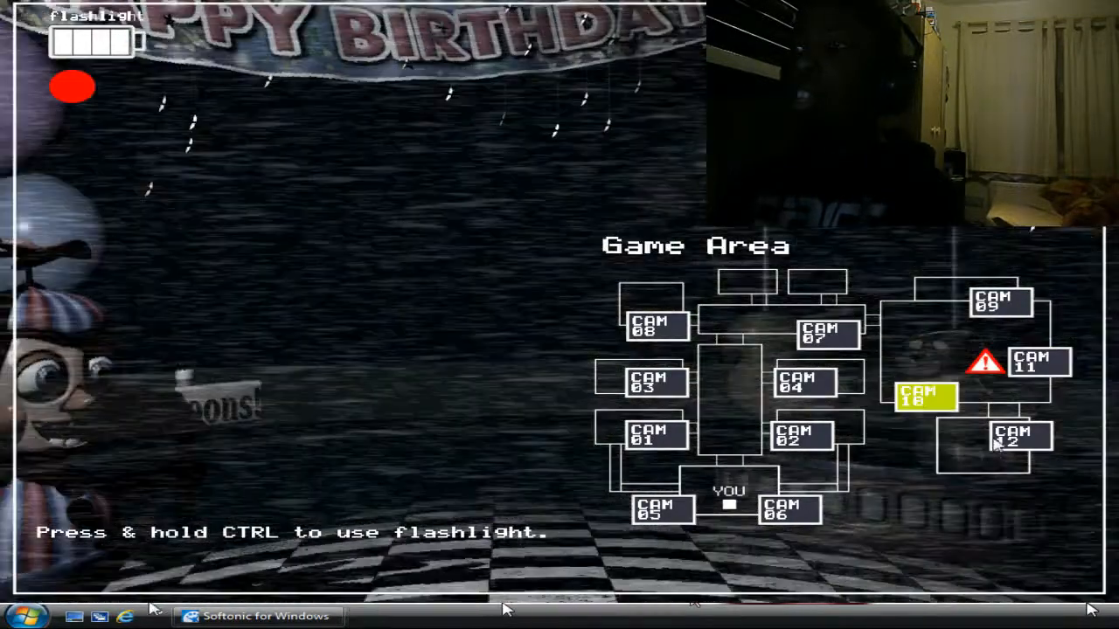
click(789, 509)
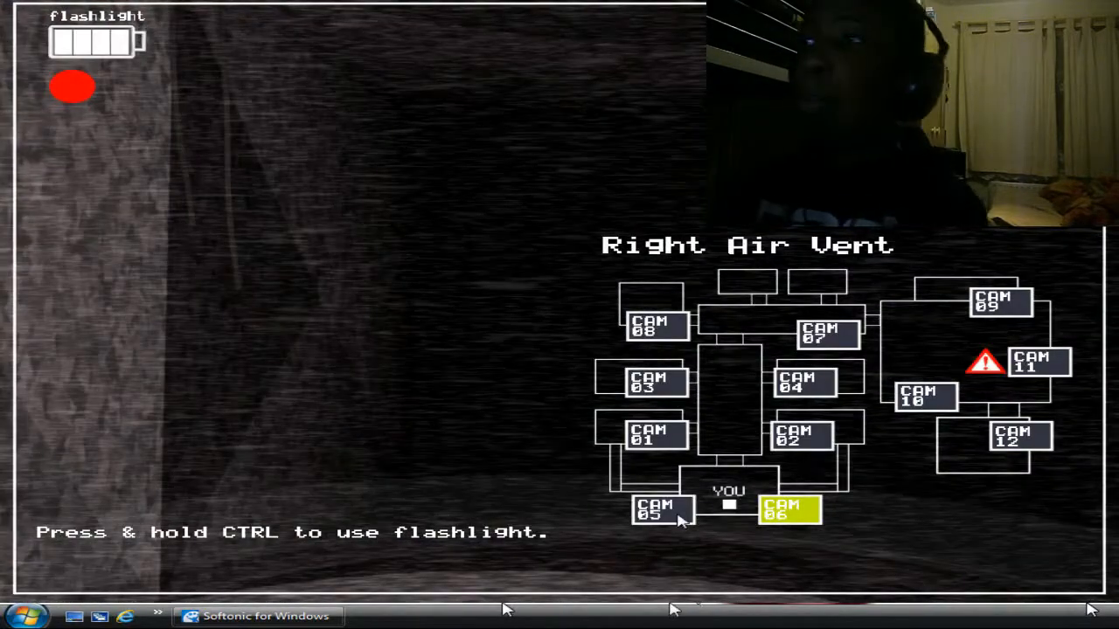